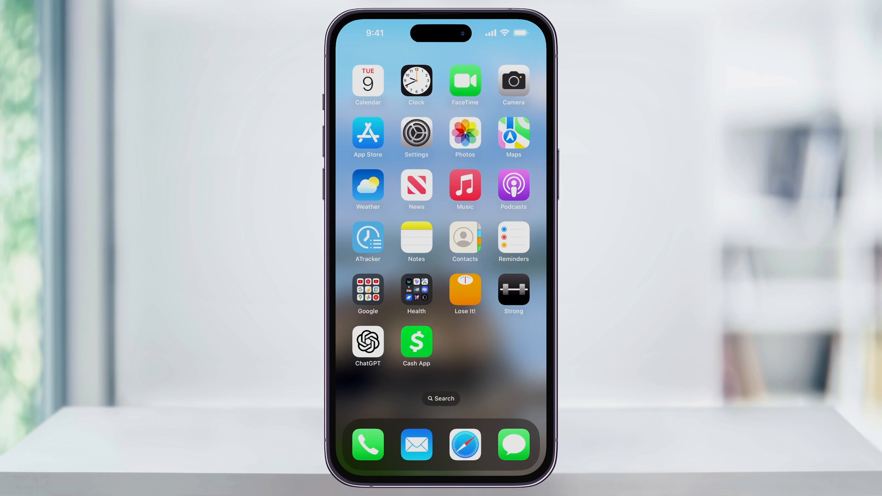
Go from Settings through the Apple ID account to iCloud, scrolled to Device Backups.
click(416, 134)
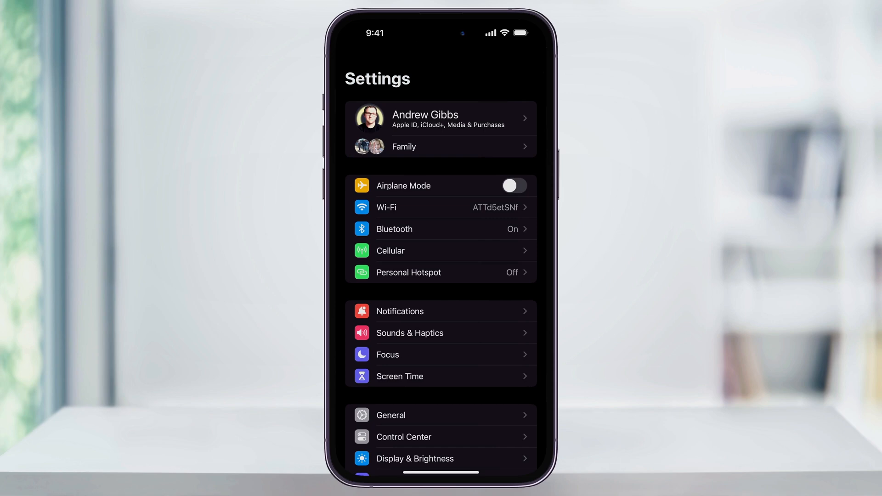
click(440, 119)
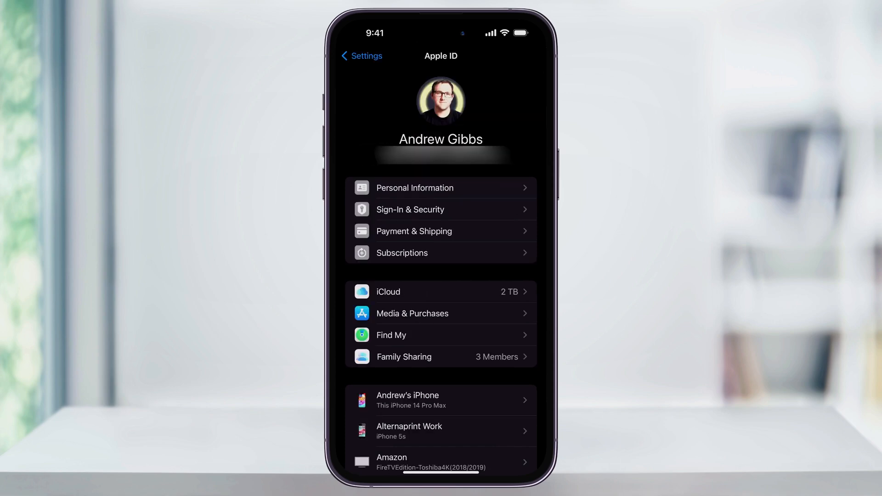
click(441, 291)
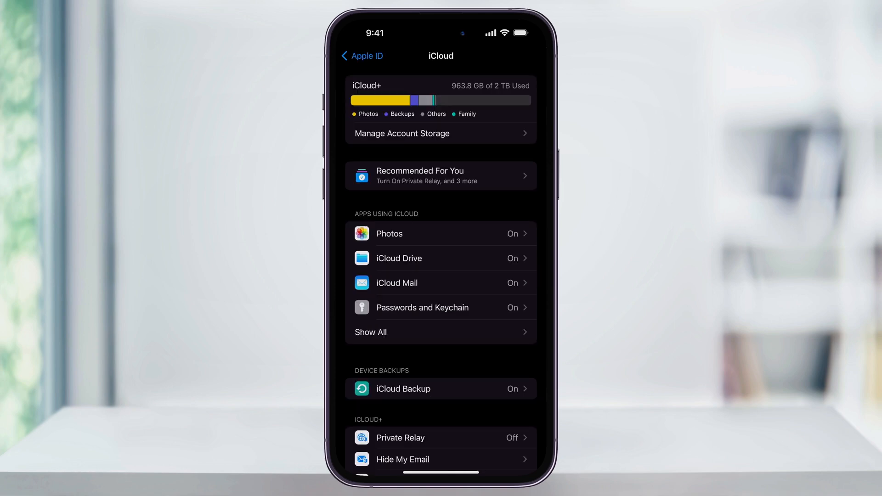
scroll(down, 3)
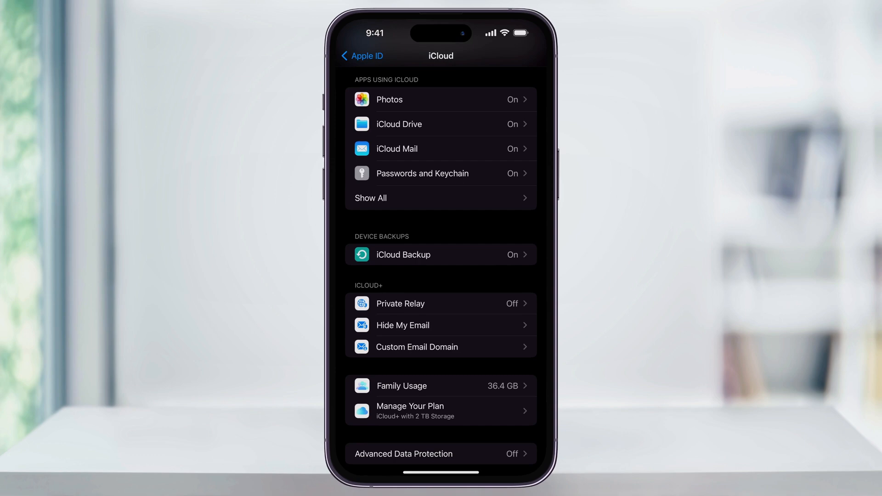
click(440, 254)
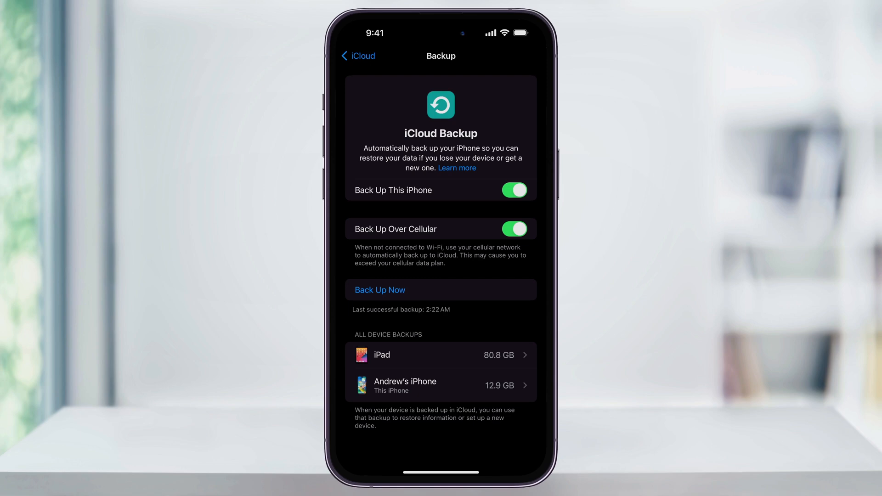
click(358, 56)
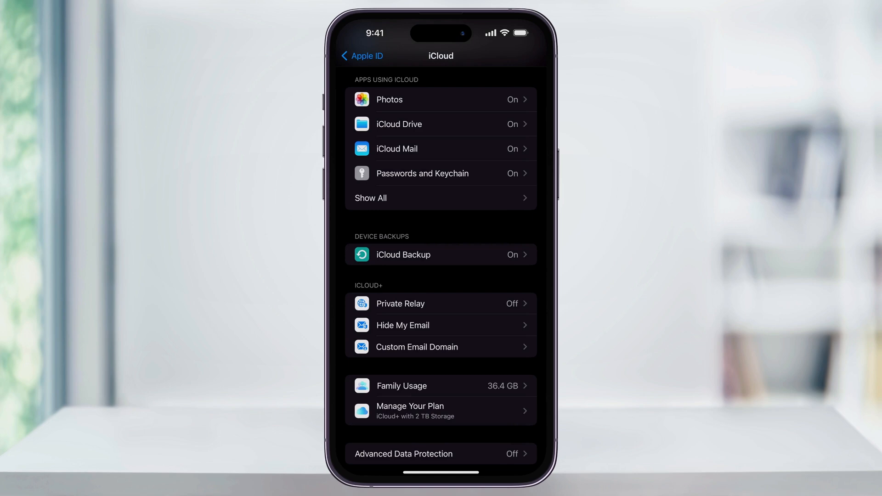
Return to the main Settings list and open General.
click(357, 56)
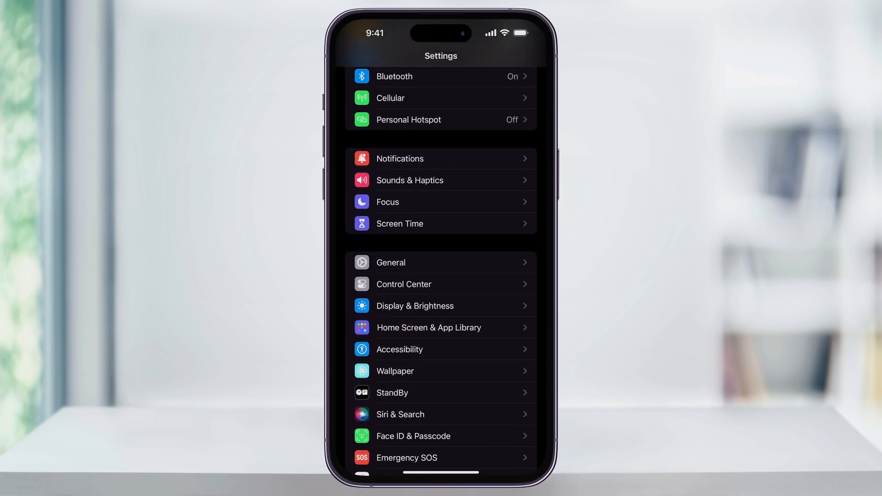
click(390, 263)
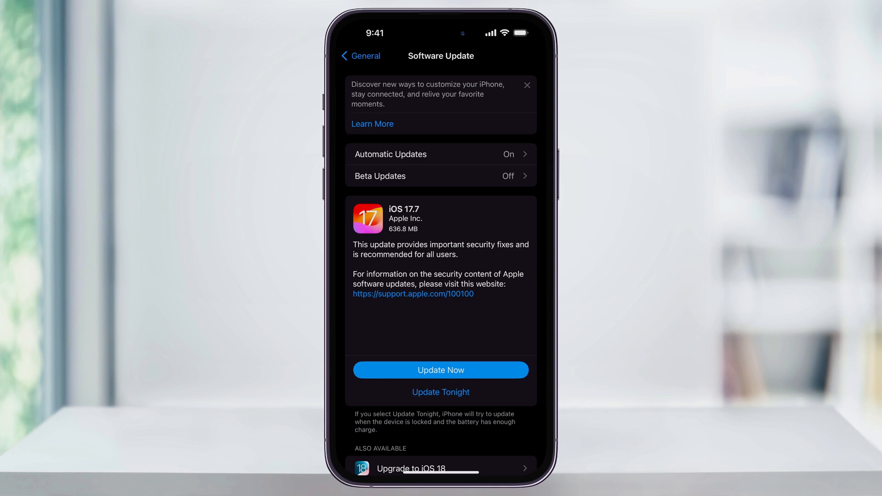
Scroll to Also Available and open the Upgrade to iOS 18 details.
scroll(down, 3)
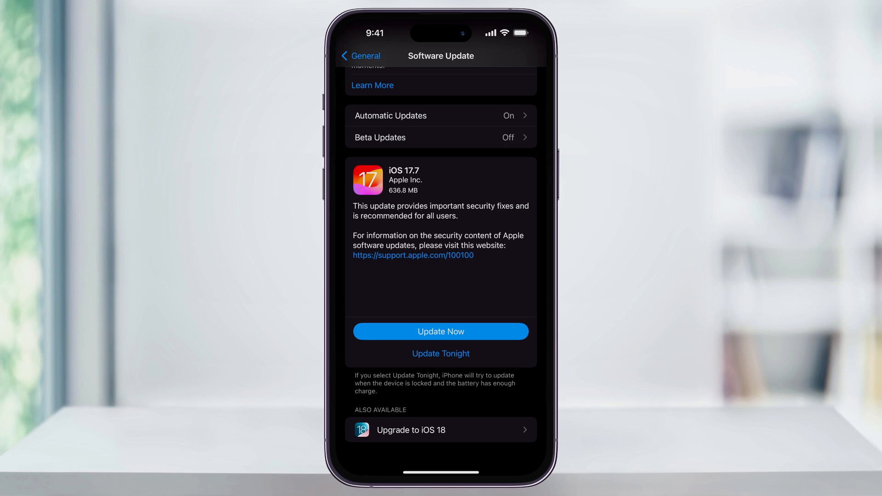
click(440, 430)
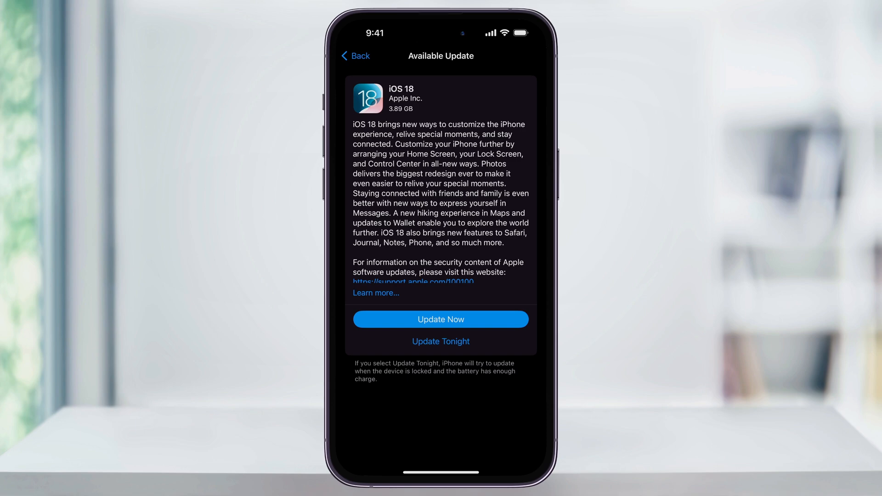
Start the iOS 18 update and agree to the Terms and Conditions twice.
click(440, 319)
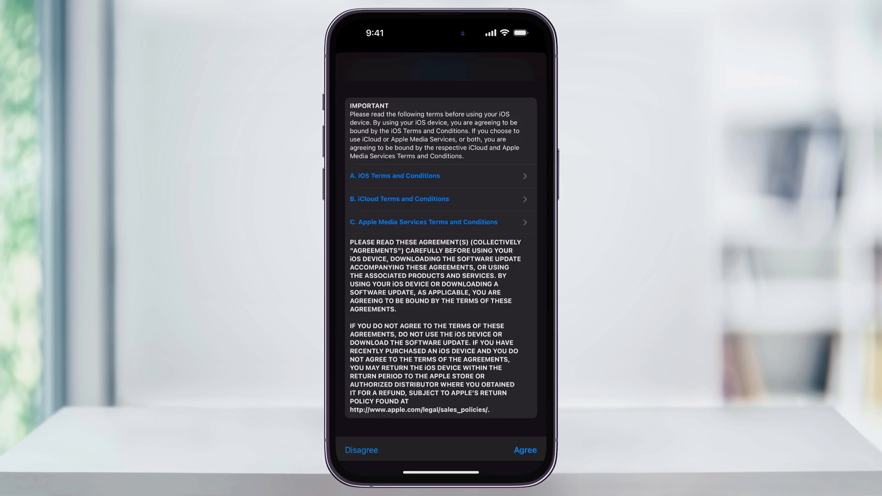
click(525, 450)
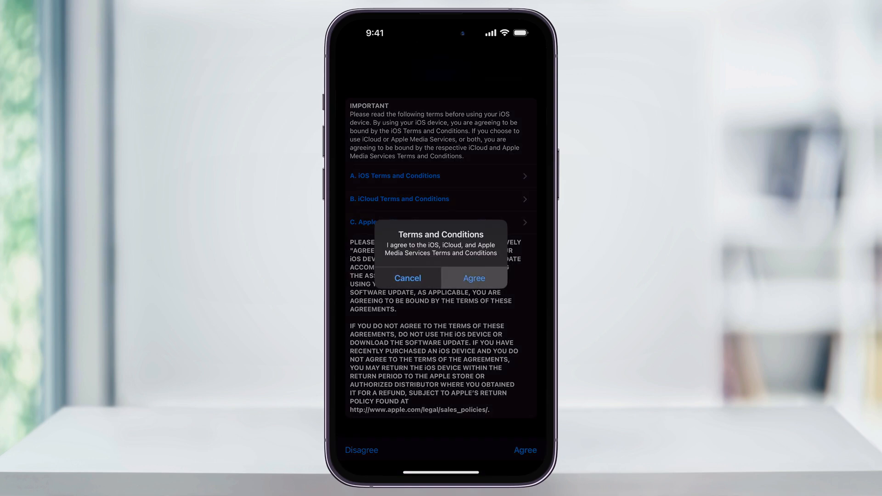
click(474, 278)
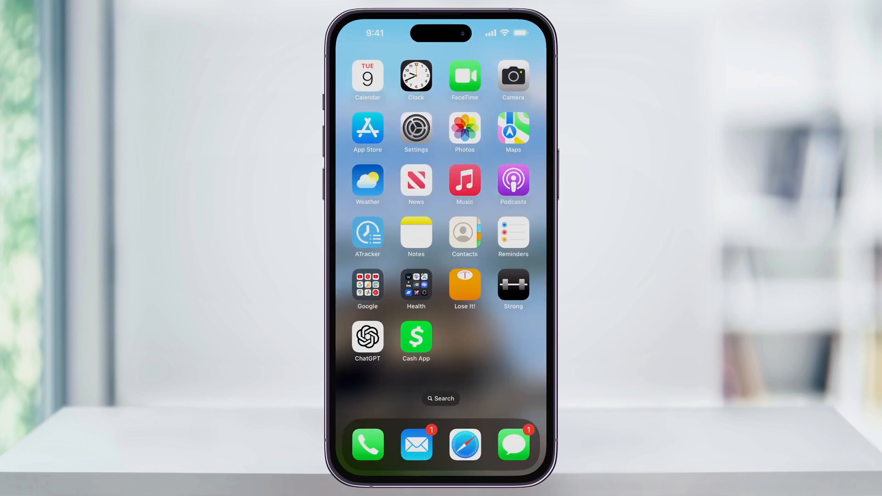
Reopen Settings, go to General, and check Software Update status.
click(415, 127)
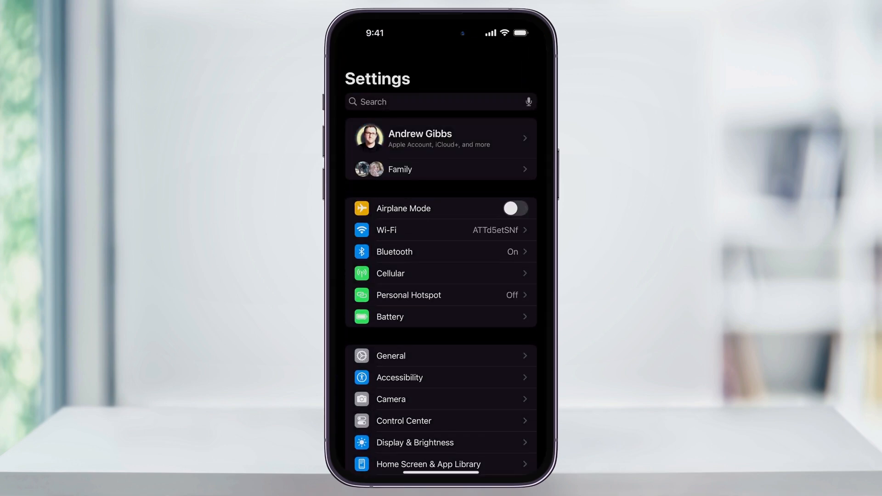
click(390, 356)
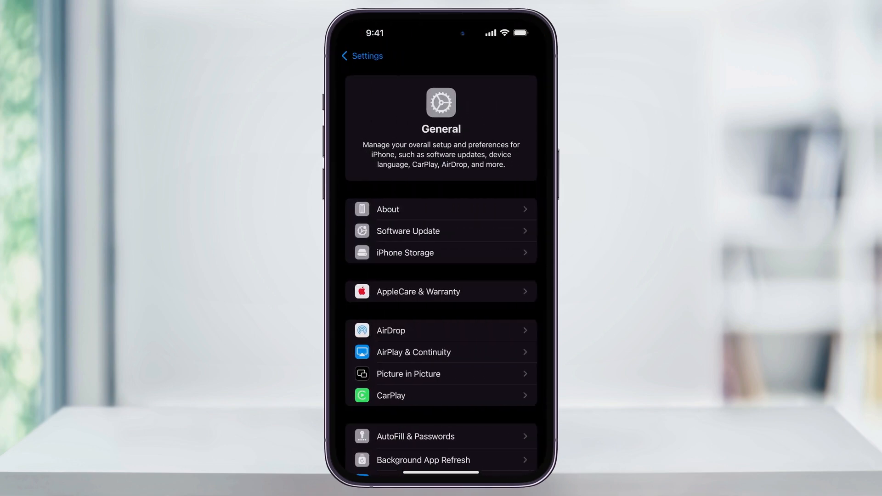
click(407, 231)
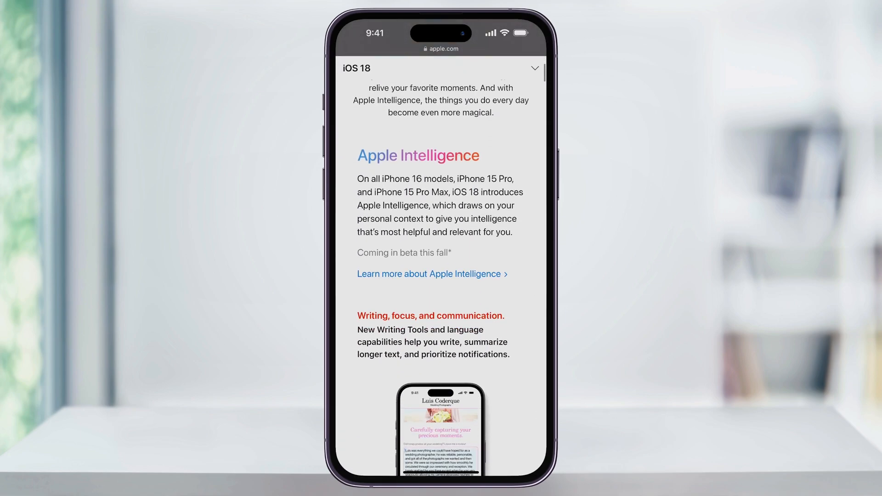
scroll(down, 3)
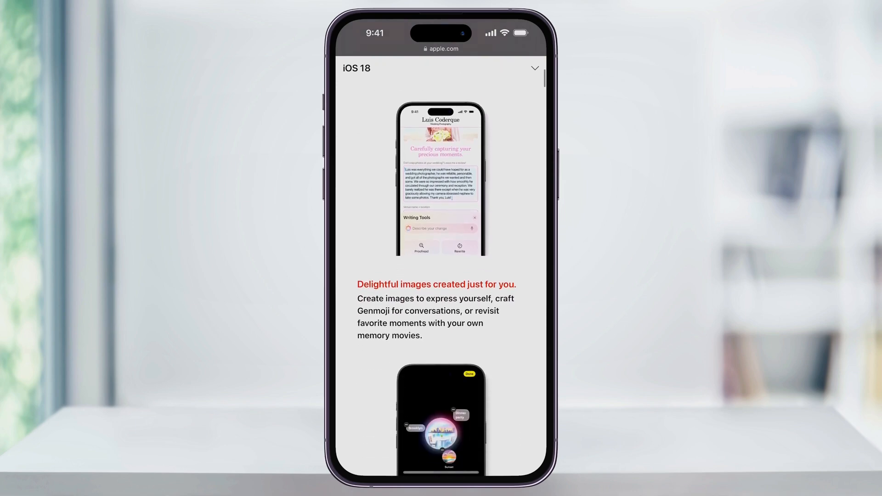
scroll(down, 3)
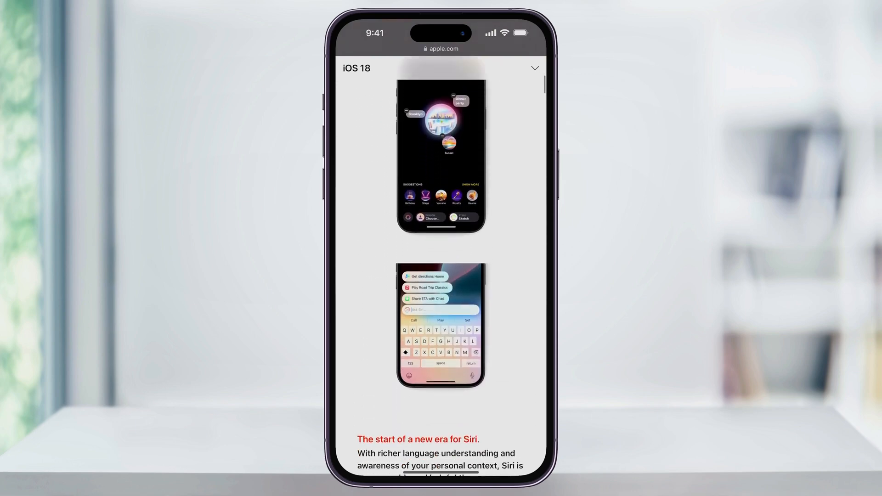
scroll(down, 3)
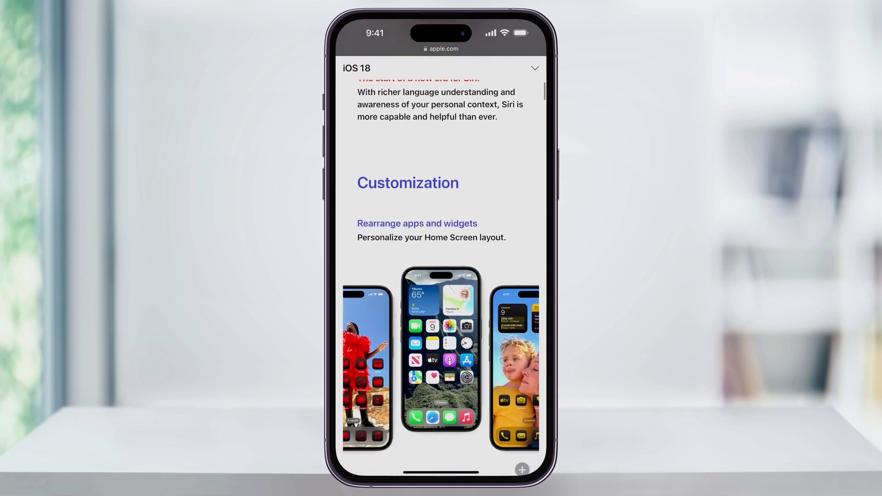
scroll(down, 3)
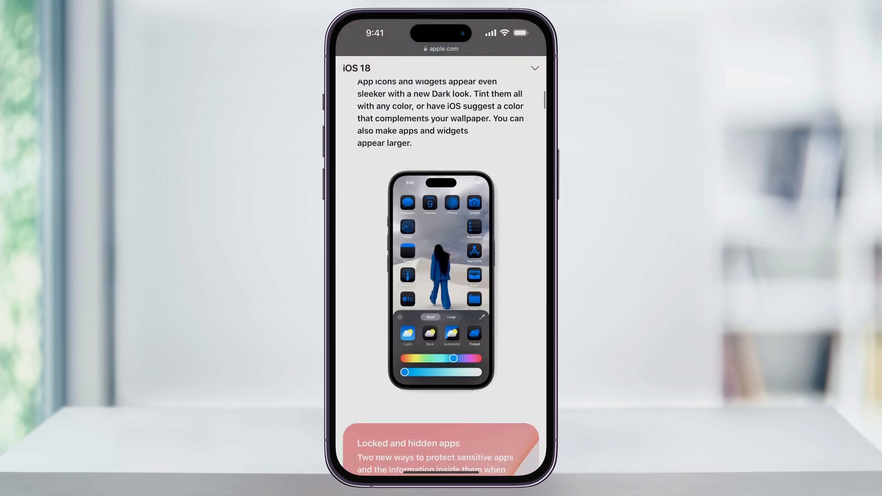